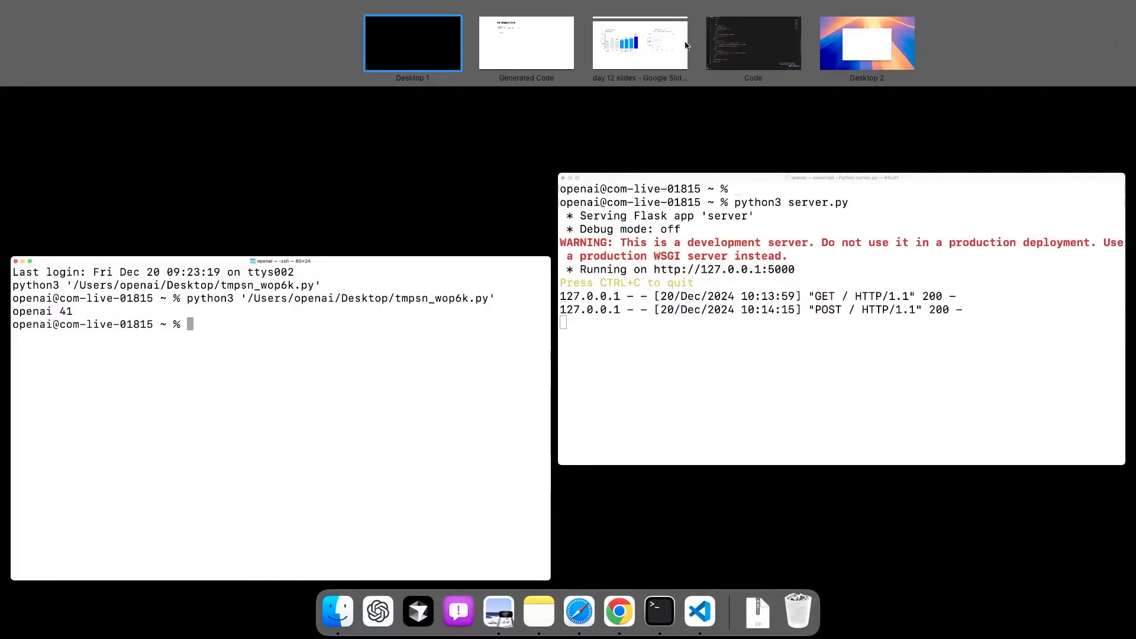
- Leave the Terminal's script output and Flask server for the VS Code prompts.txt window
{"action": "left_click", "coordinate": [752, 42]}
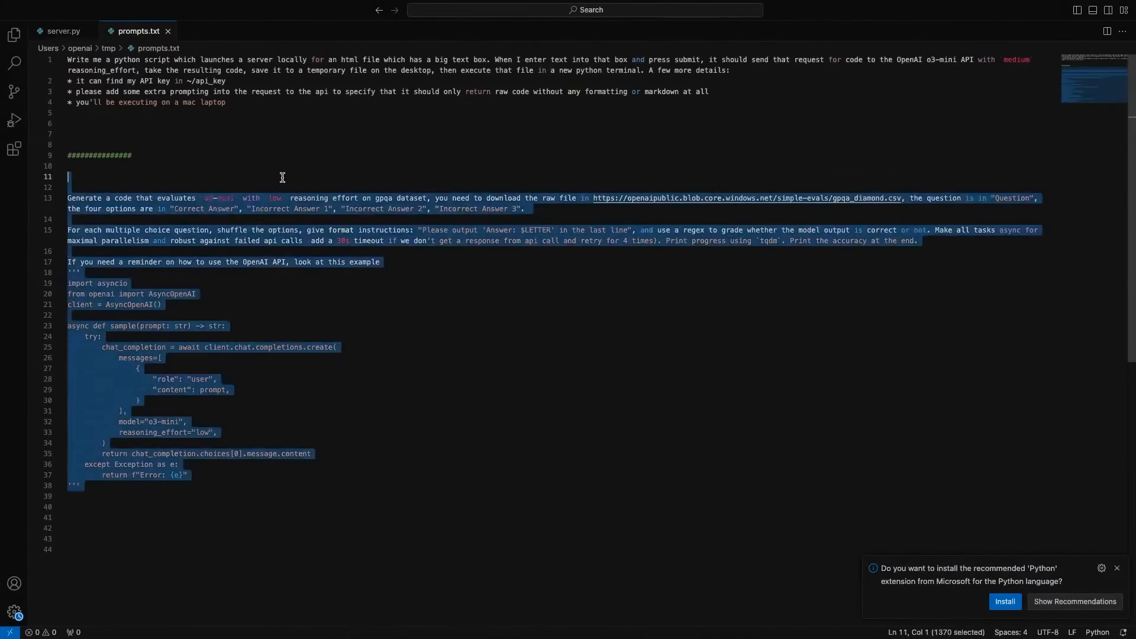
- Press F3 in prompts.txt while moving on from the GPQA prompt toward the safety-testing page
{"action": "key", "text": "F3"}
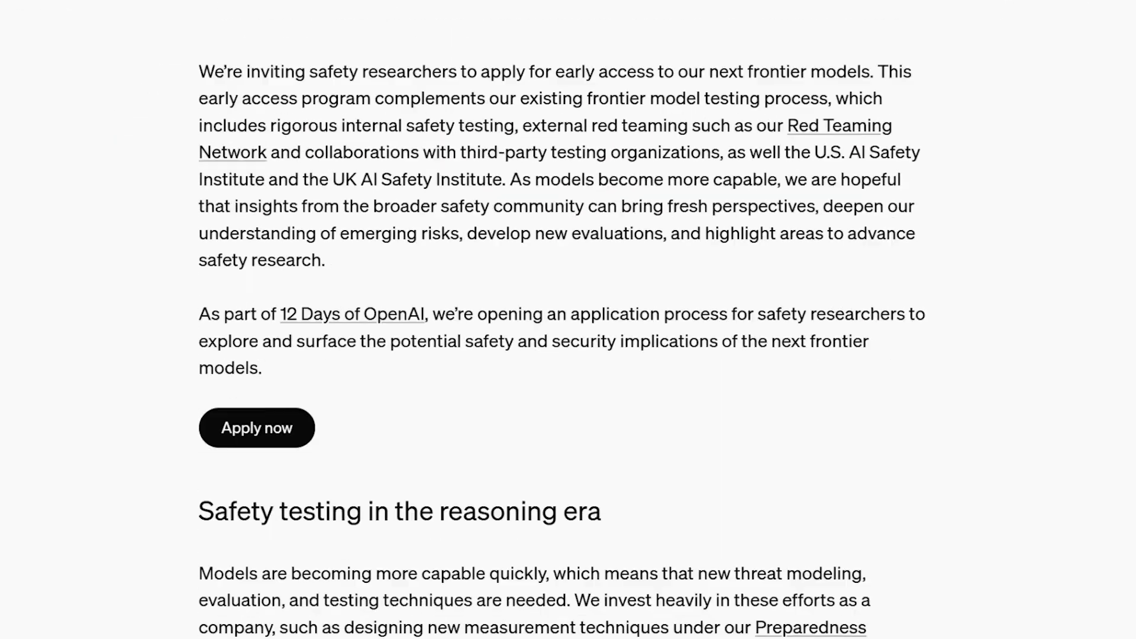
- Scroll the early-access announcement and jump to the application form via Apply now
{"action": "scroll", "scroll_direction": "down", "scroll_amount": 3}
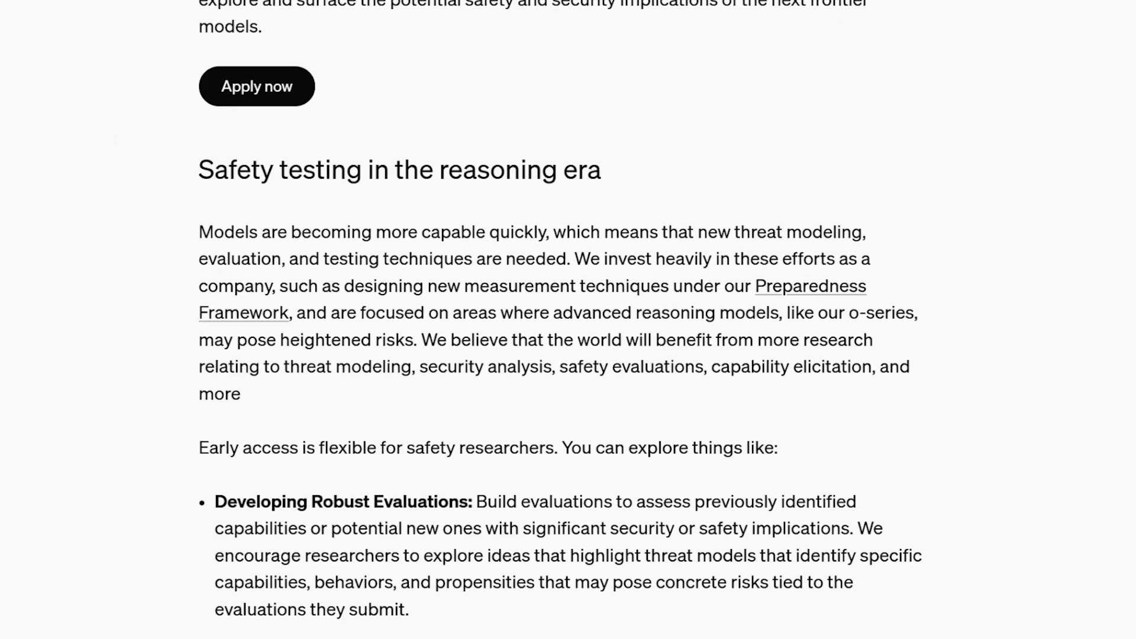
{"action": "left_click", "coordinate": [255, 87]}
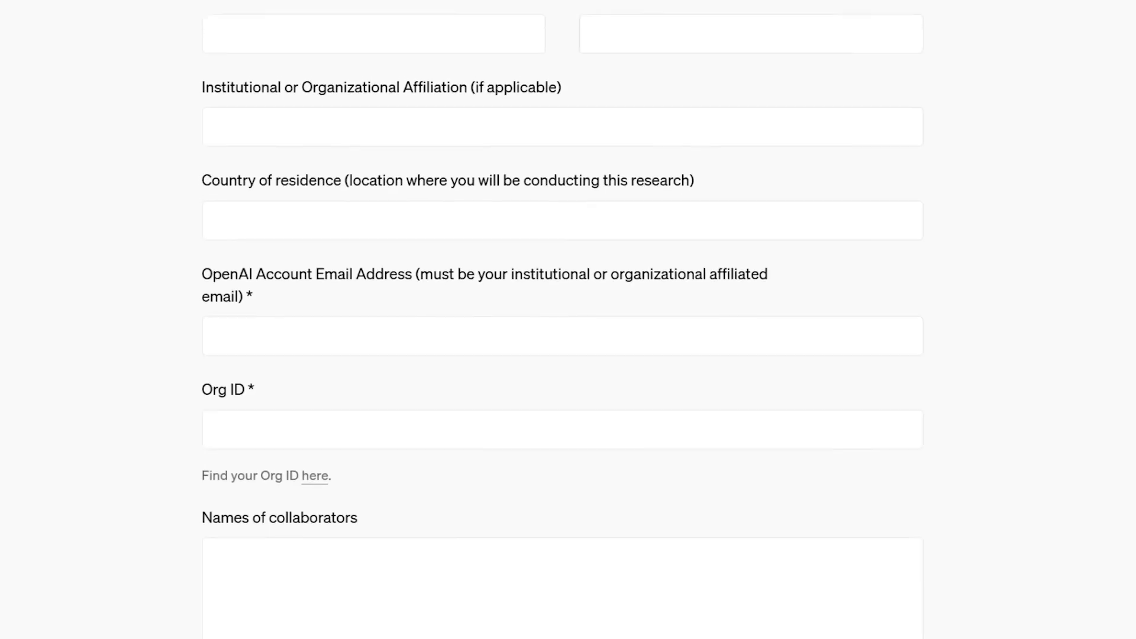
{"action": "scroll", "scroll_direction": "up", "scroll_amount": 3}
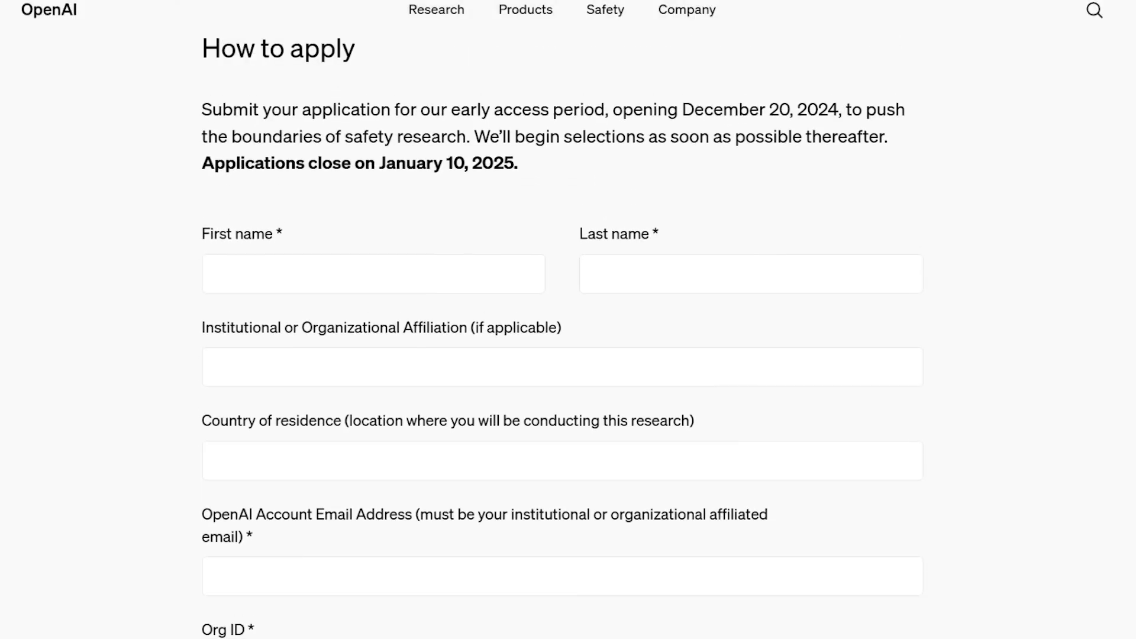
- Scroll down through the empty safety-researcher application form fields
{"action": "scroll", "scroll_direction": "down", "scroll_amount": 3}
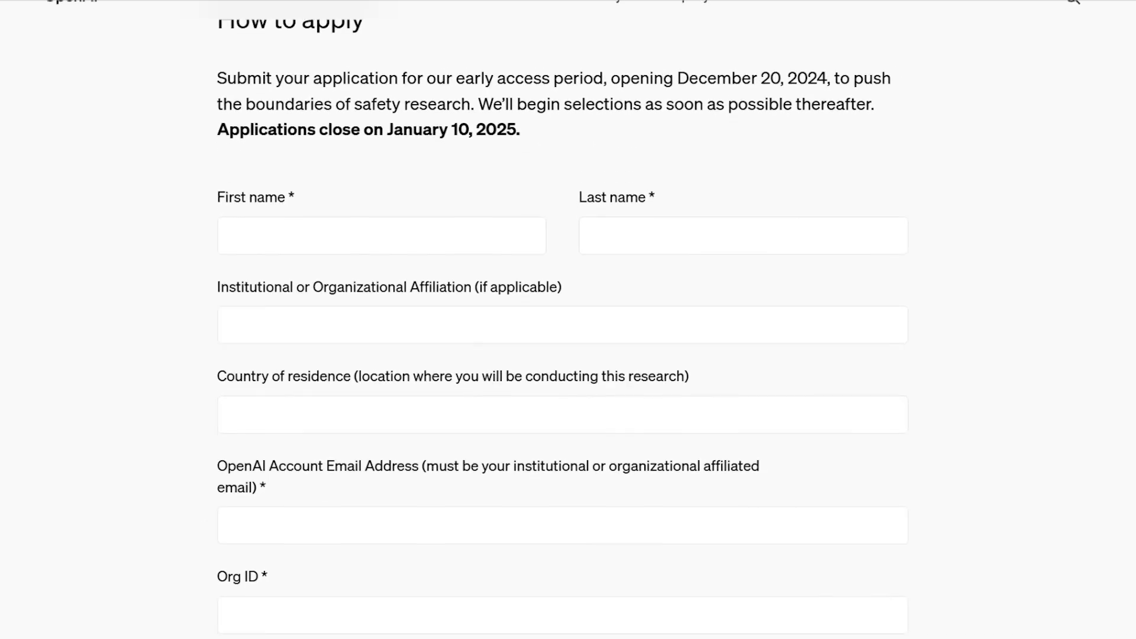
{"action": "scroll", "scroll_direction": "down", "scroll_amount": 3}
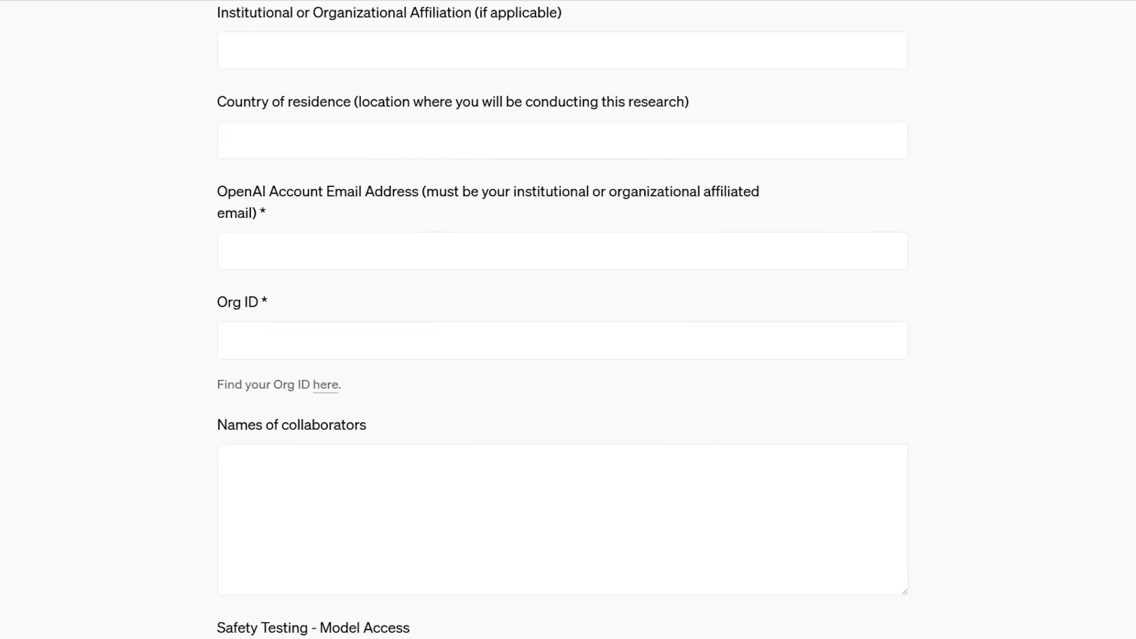
{"action": "scroll", "scroll_direction": "down", "scroll_amount": 3}
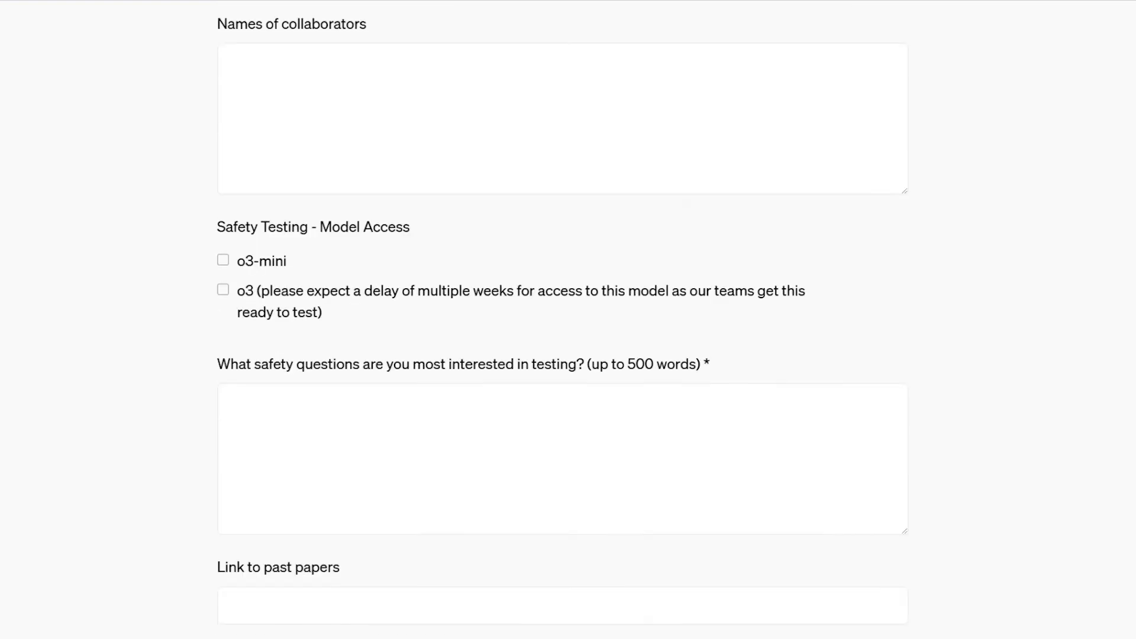
{"action": "scroll", "scroll_direction": "down", "scroll_amount": 3}
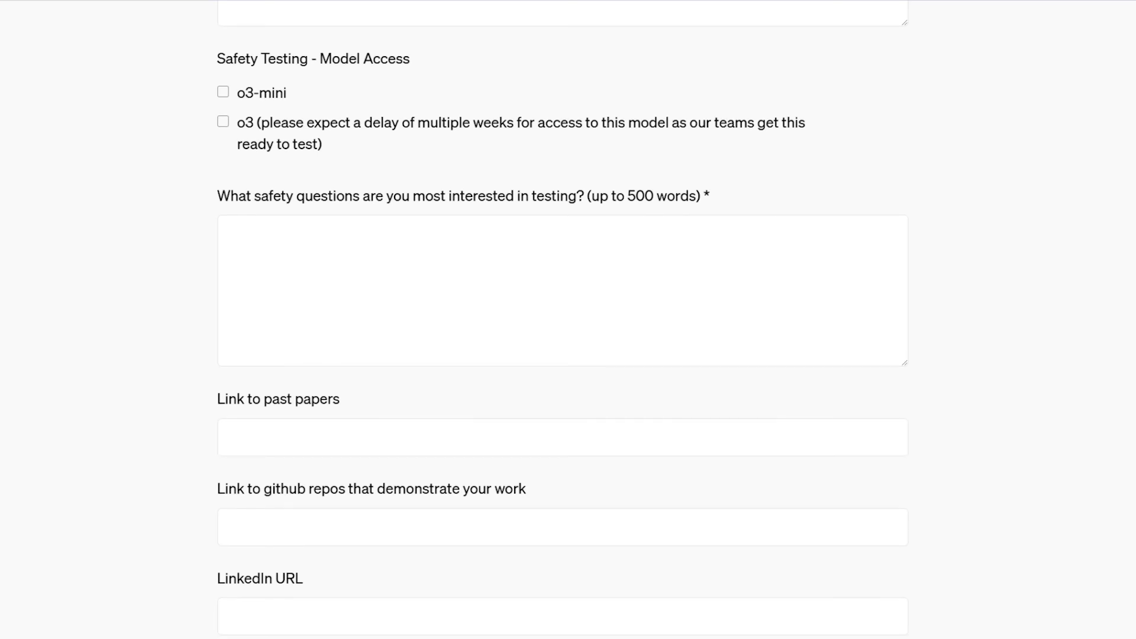
{"action": "scroll", "scroll_direction": "down", "scroll_amount": 3}
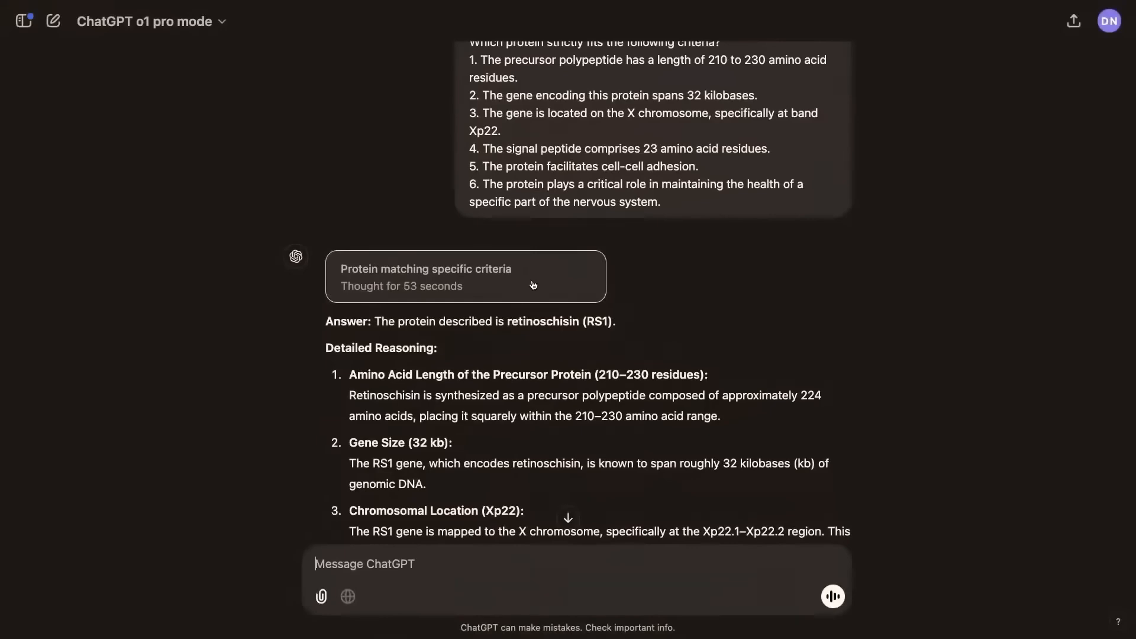
- Compare o1 and o1-preview answers to the Roman emperors prompt side by side
{"action": "left_click", "coordinate": [466, 277]}
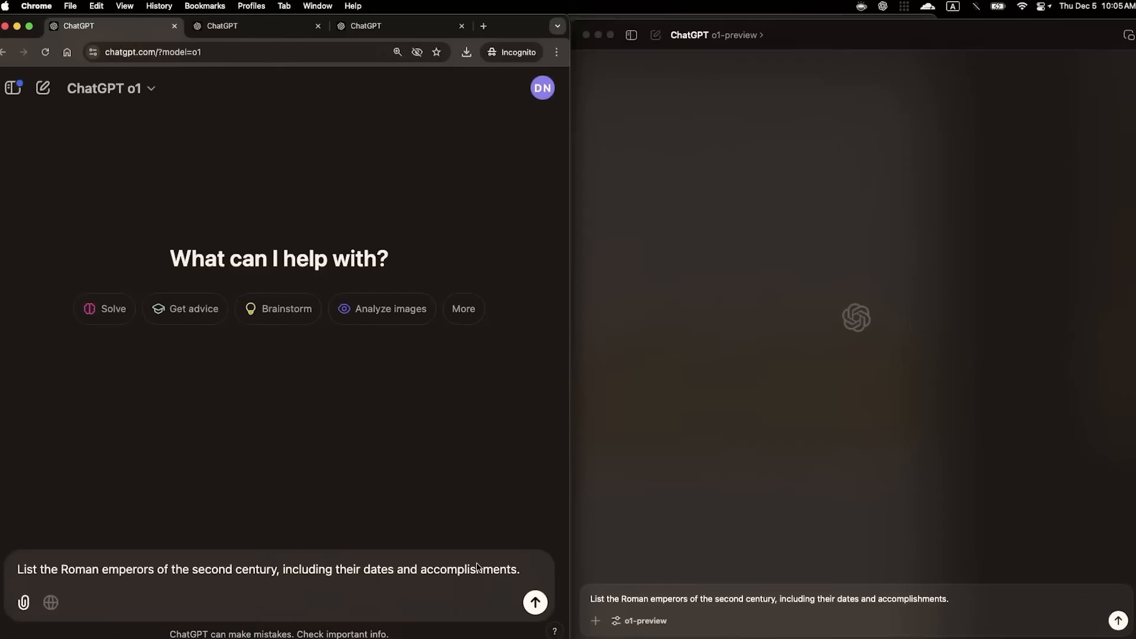
{"action": "left_click", "coordinate": [535, 602]}
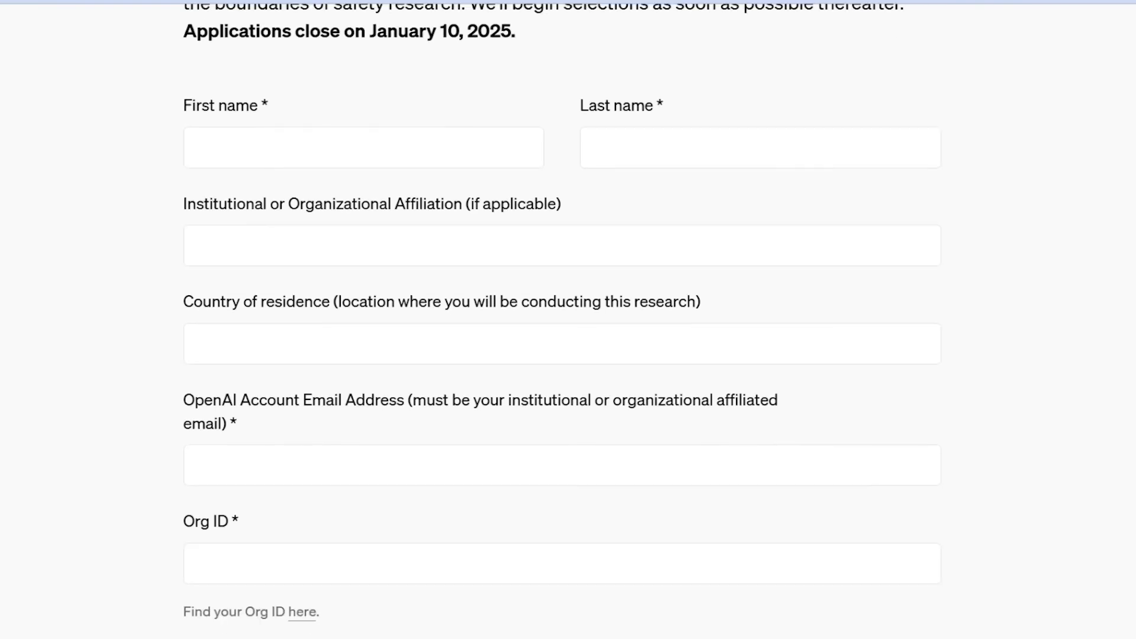
- Scroll past Org ID and collaborators to the unchecked o3-mini and o3 access checkboxes
{"action": "scroll", "scroll_direction": "down", "scroll_amount": 3}
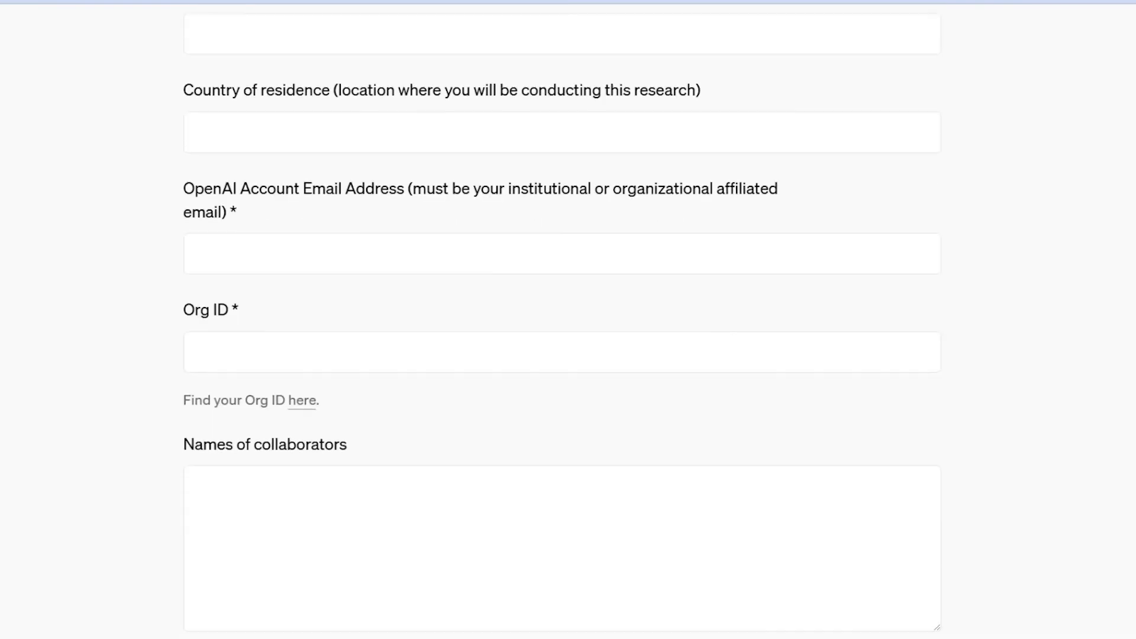
{"action": "scroll", "scroll_direction": "down", "scroll_amount": 3}
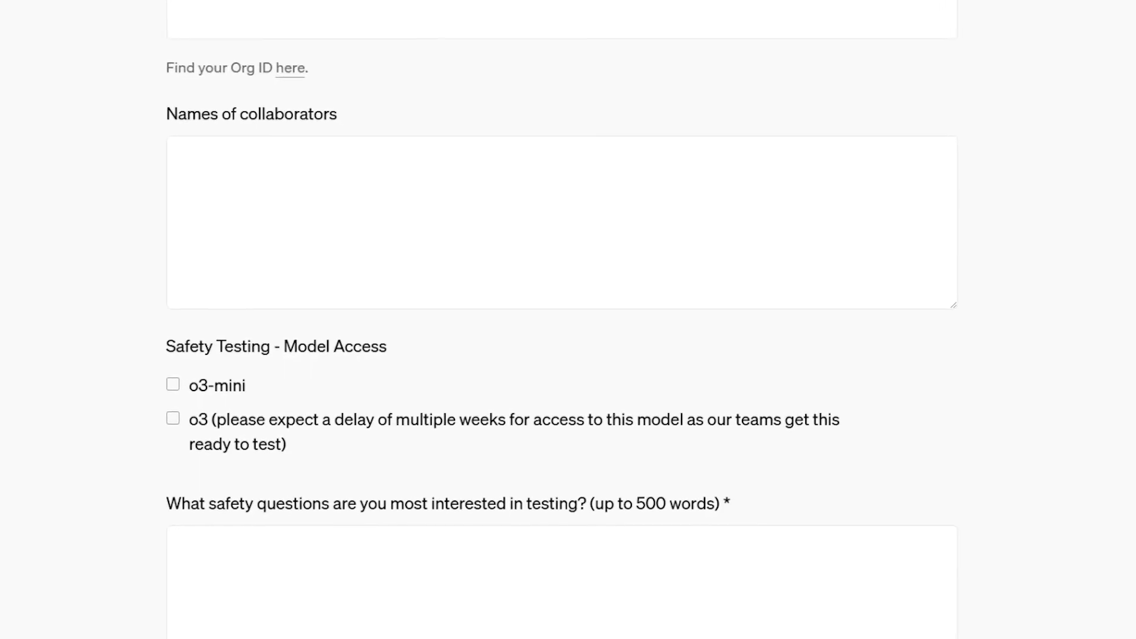